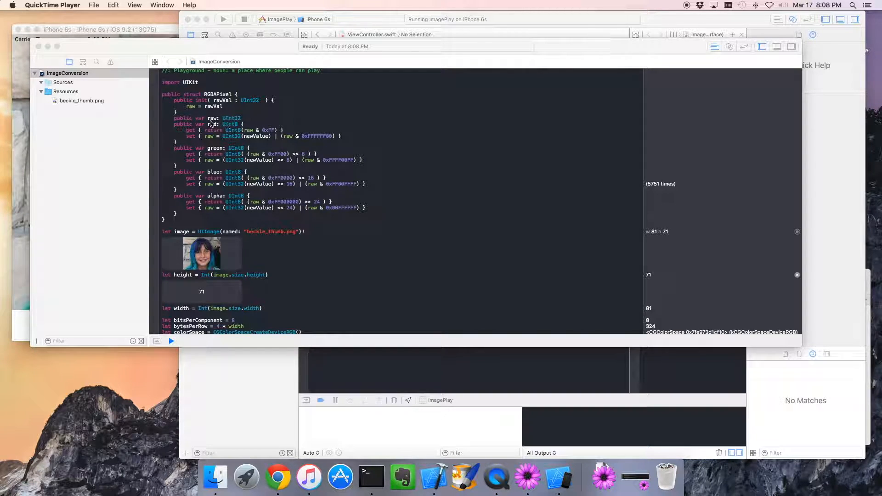
# - Scroll the ImageConversion playground to bring the RGBAPixel struct definition into view for selection
pyautogui.scroll(3)
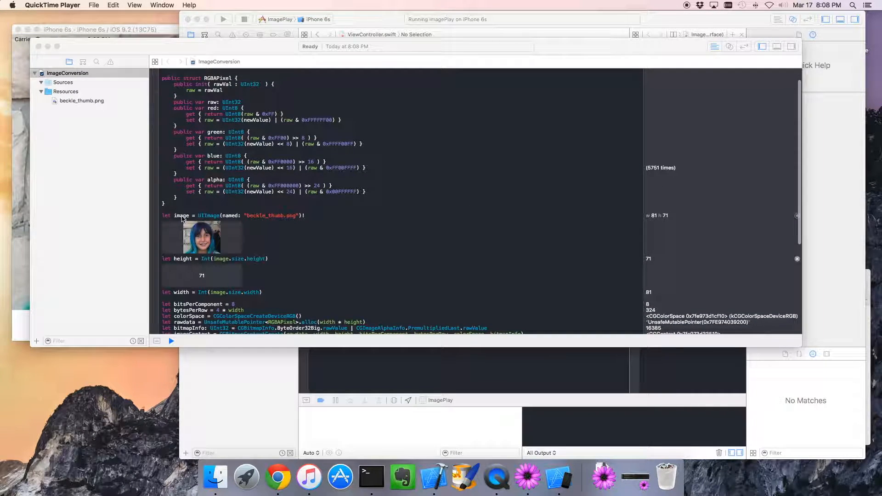
pyautogui.moveTo(242, 219)
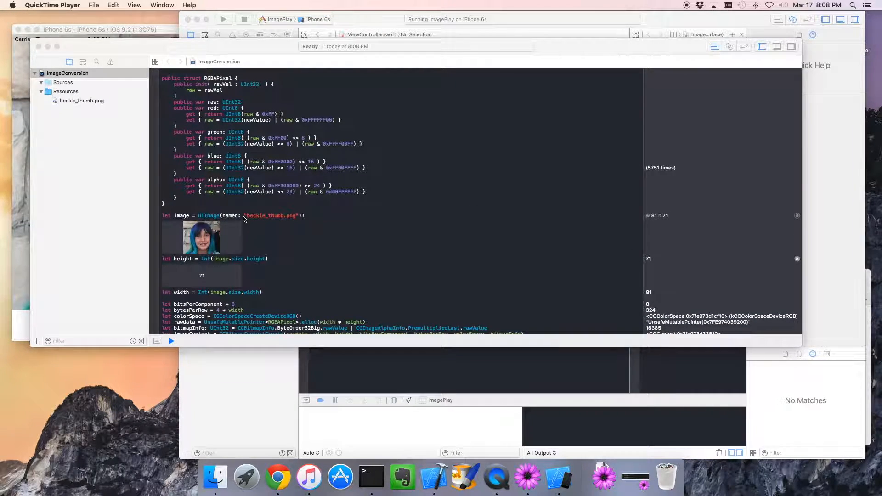
pyautogui.scroll(-3)
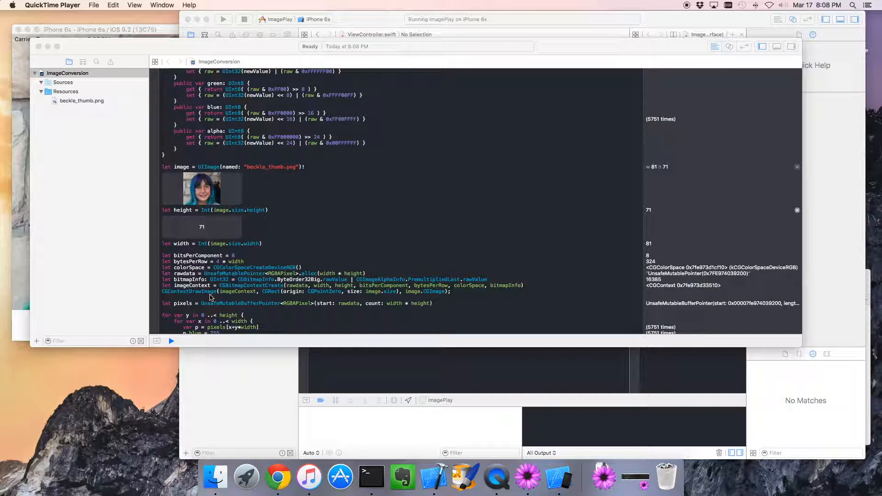
pyautogui.scroll(-3)
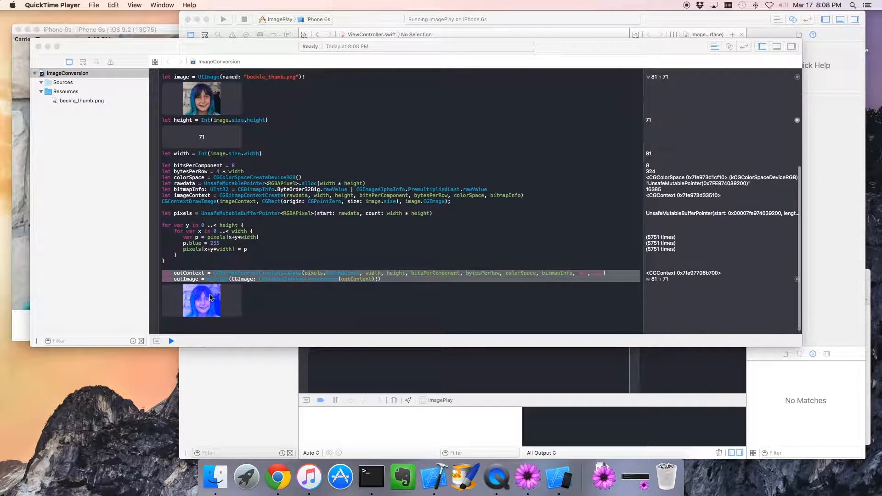
pyautogui.scroll(3)
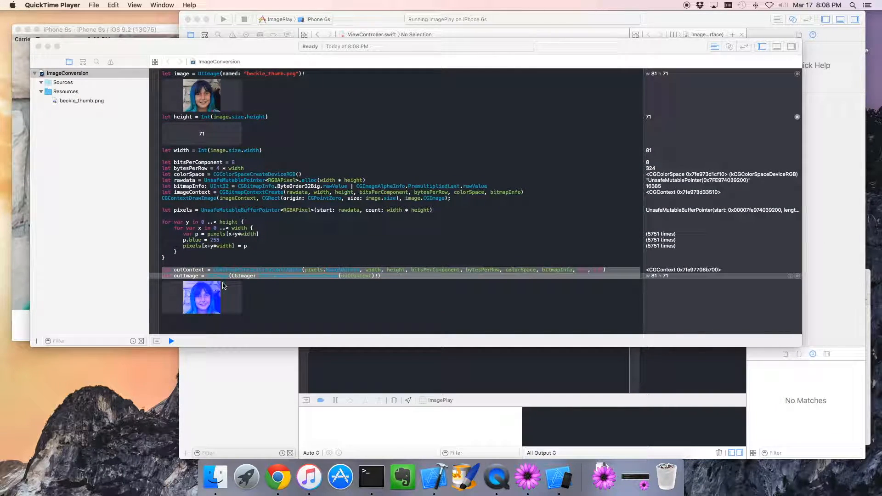
pyautogui.scroll(3)
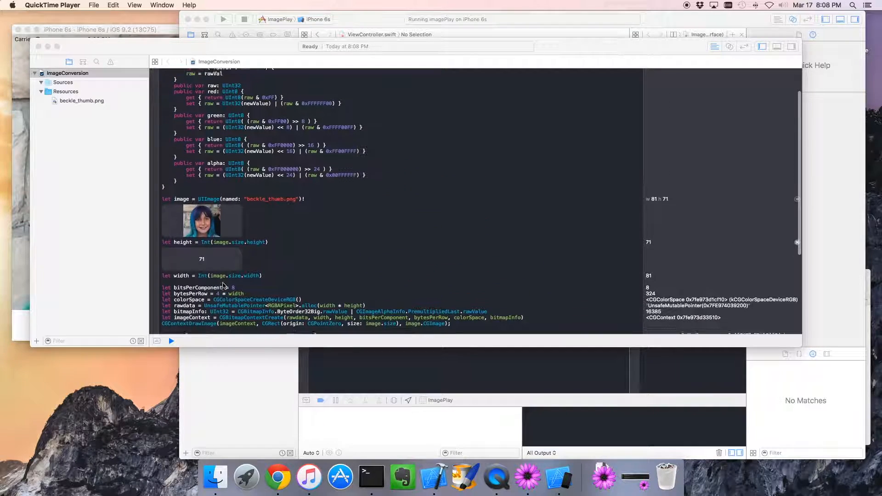
pyautogui.scroll(3)
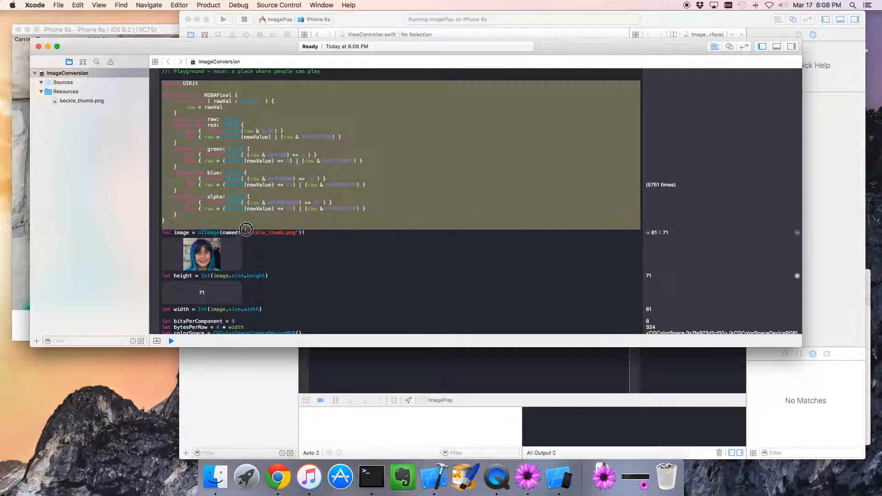
# - Create a new empty Swift file named RGBAPixel in the ImagePlay group from the Swift File template
pyautogui.rightClick(247, 232)
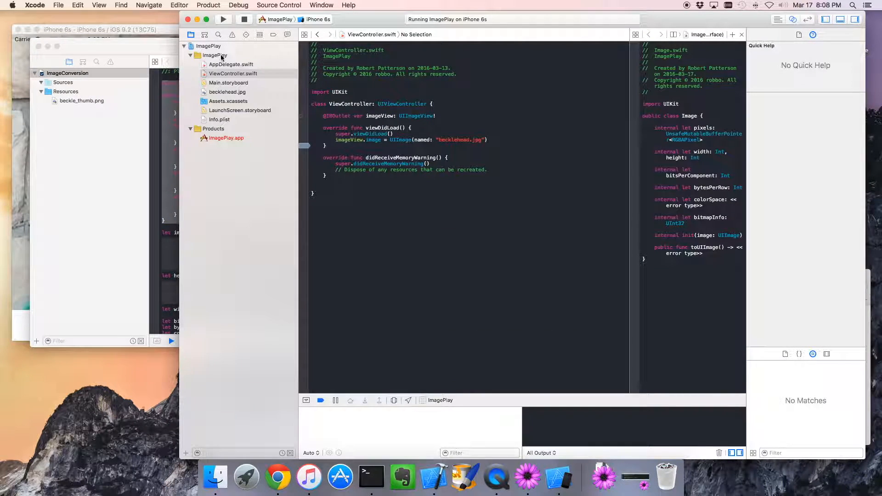
pyautogui.rightClick(209, 54)
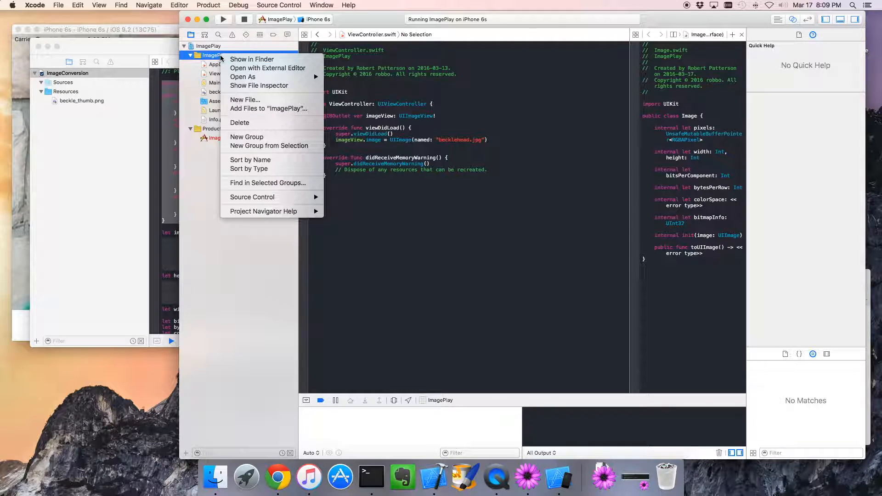
pyautogui.moveTo(244, 99)
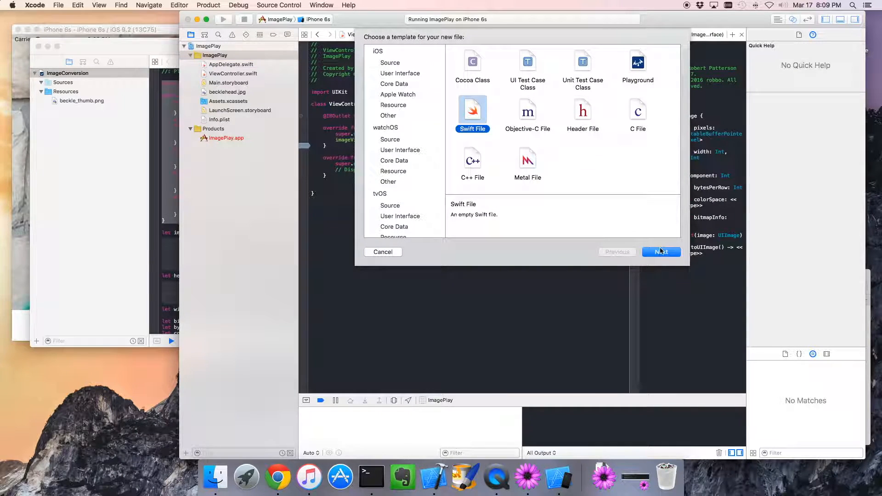
pyautogui.click(660, 252)
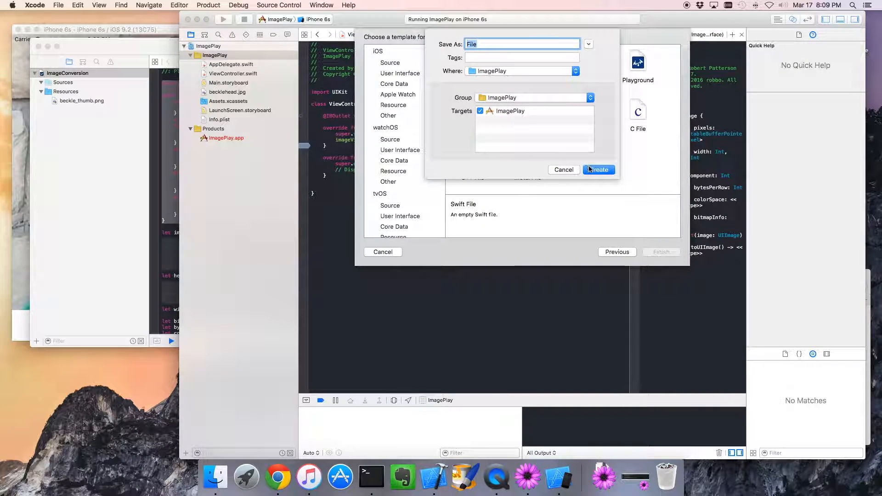
pyautogui.moveTo(576, 163)
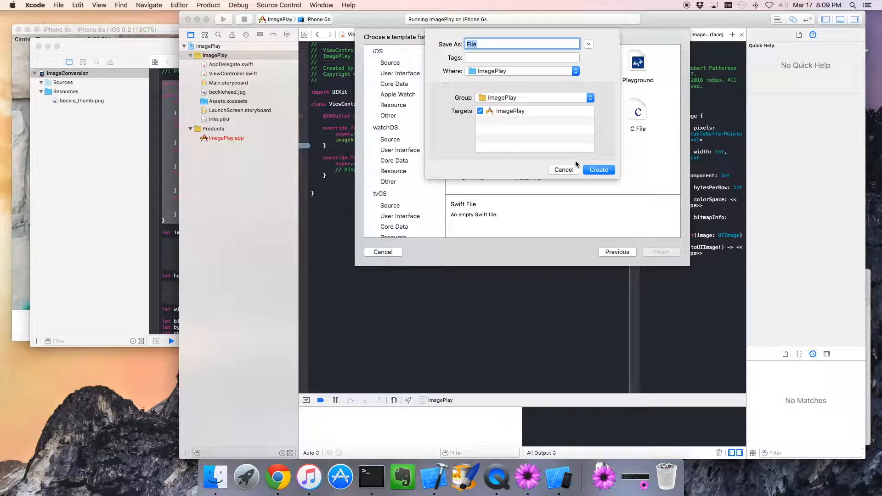
pyautogui.write('RG')
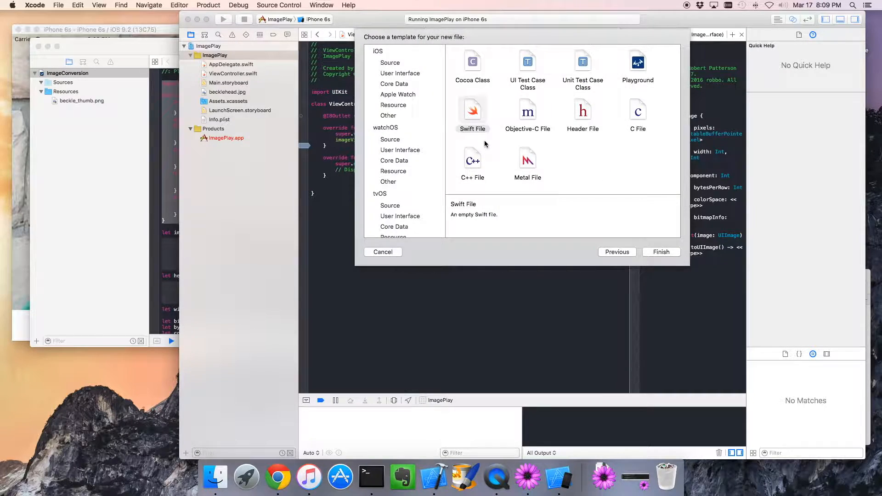
pyautogui.click(660, 252)
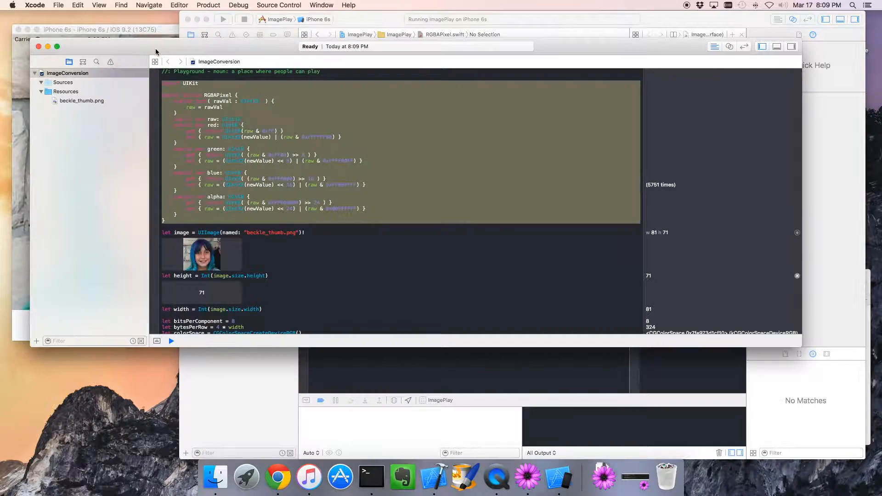
# - Paste the RGBAPixel struct into RGBAPixel.swift and create a second Swift file named Image in ImagePlay
pyautogui.scroll(-3)
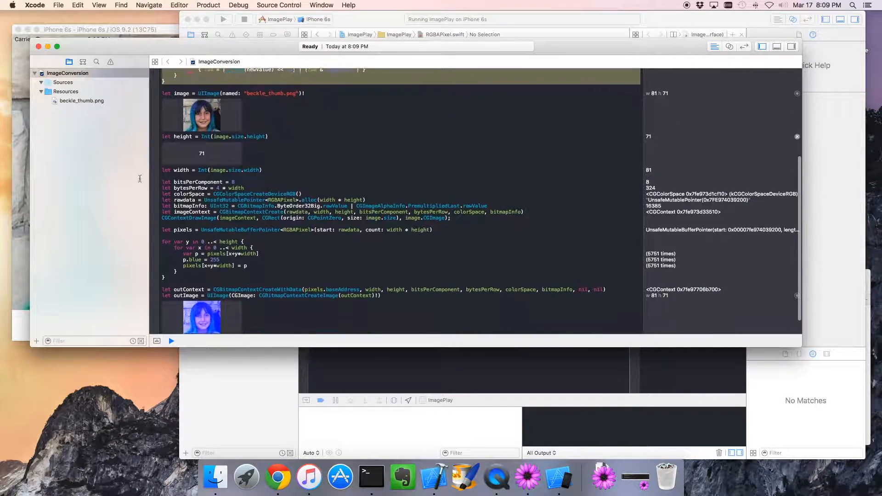
pyautogui.scroll(3)
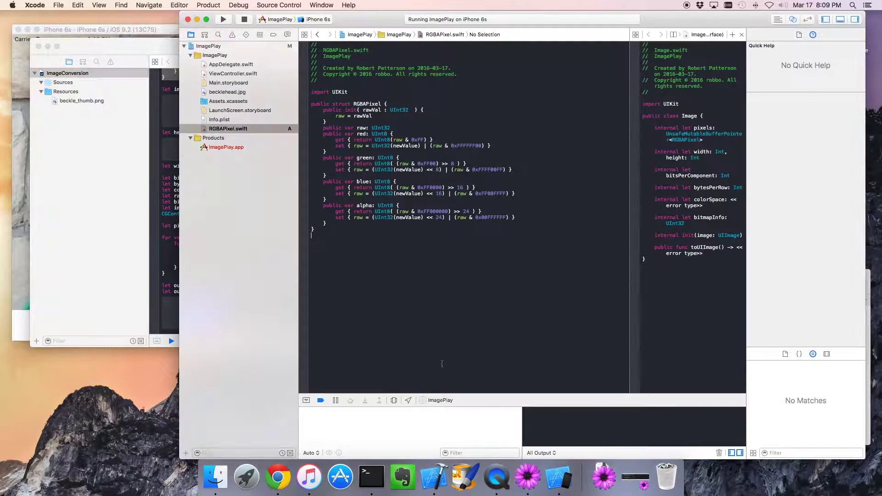
pyautogui.rightClick(208, 46)
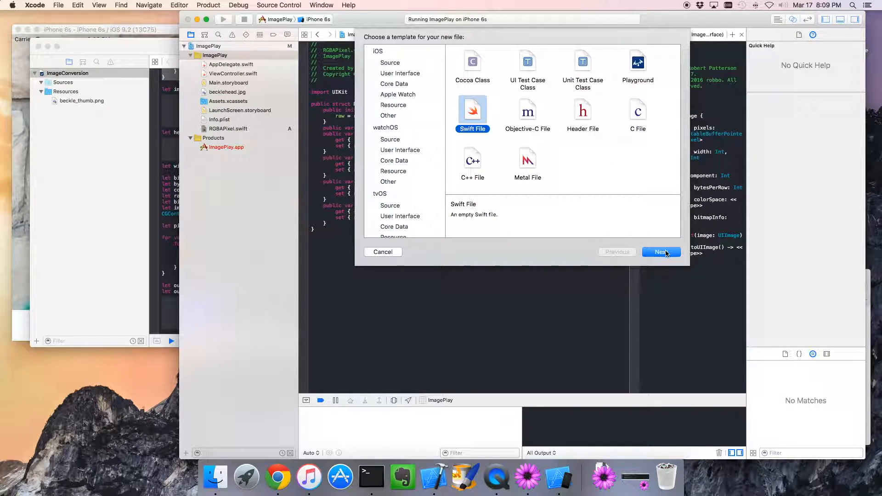
pyautogui.click(661, 252)
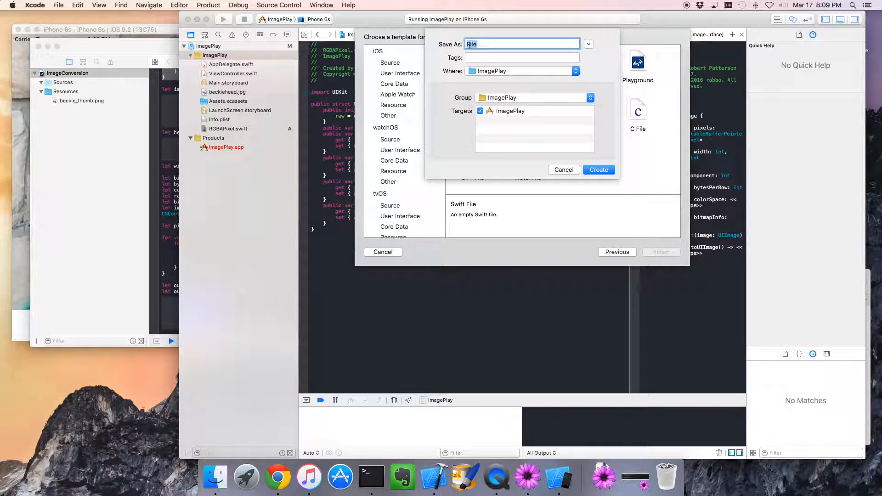
pyautogui.write('Image')
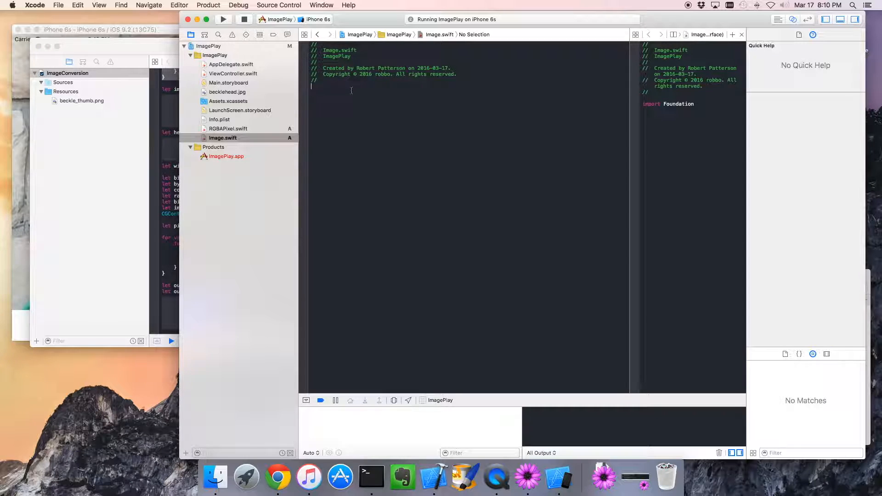
# - Declare public class Image in Image.swift with an empty public init(source: Image) initializer
pyautogui.write('class')
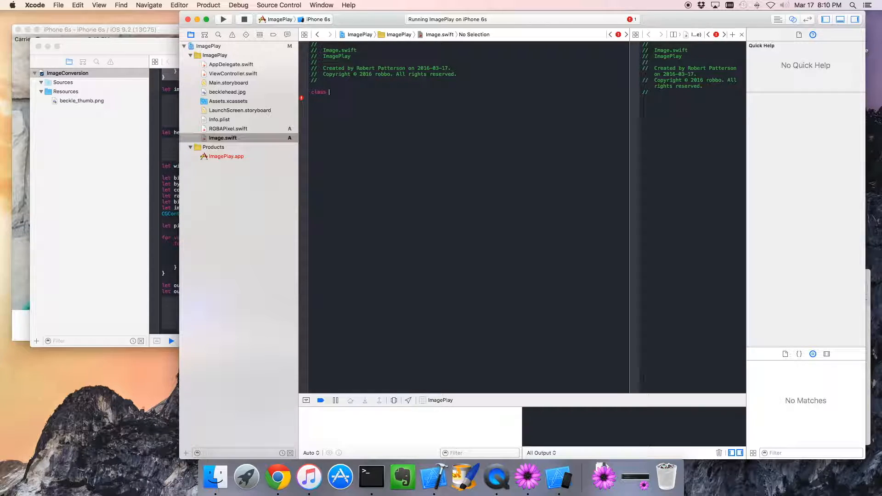
pyautogui.write('Image {')
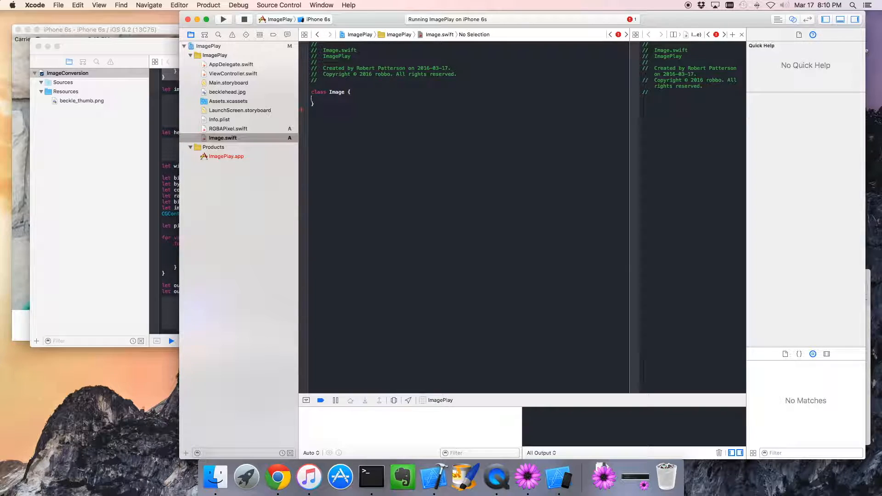
pyautogui.click(323, 103)
pyautogui.write('final ')
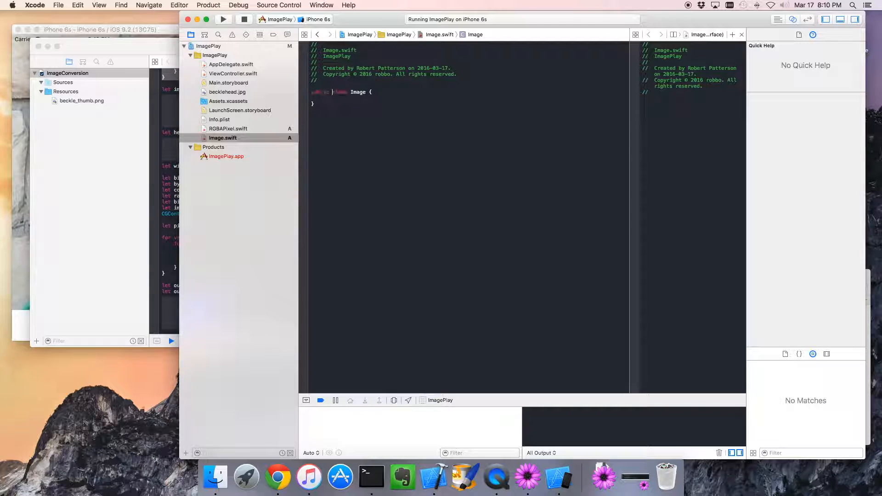
pyautogui.write('public class')
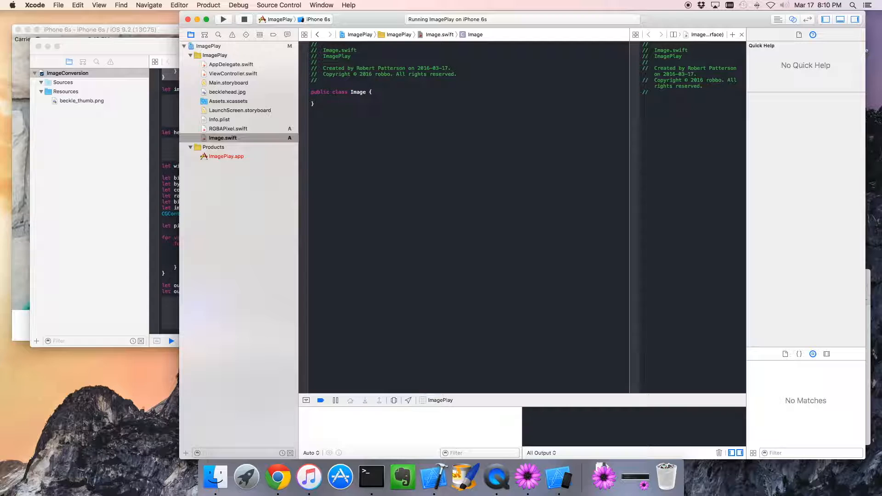
pyautogui.write('public')
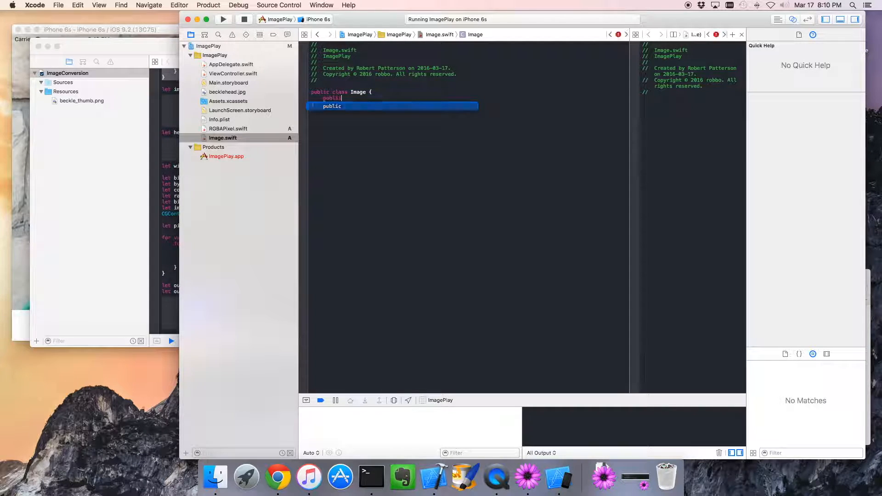
pyautogui.write('init(')
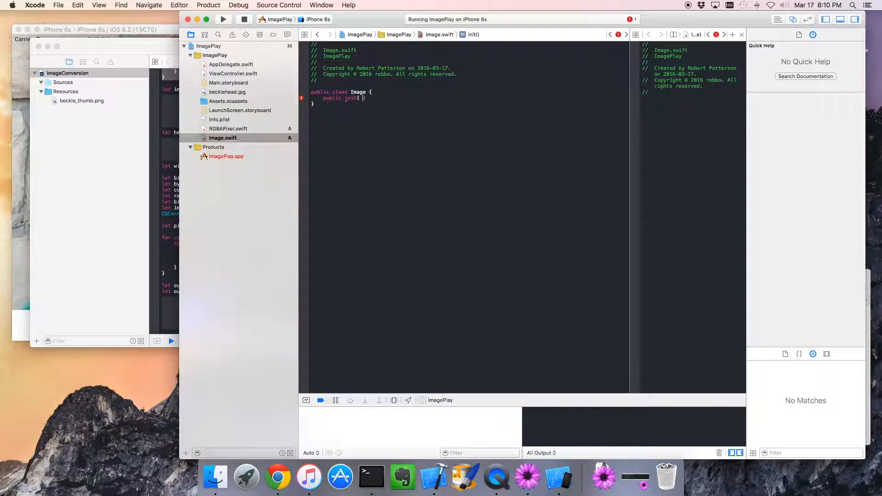
pyautogui.write('source: Image')
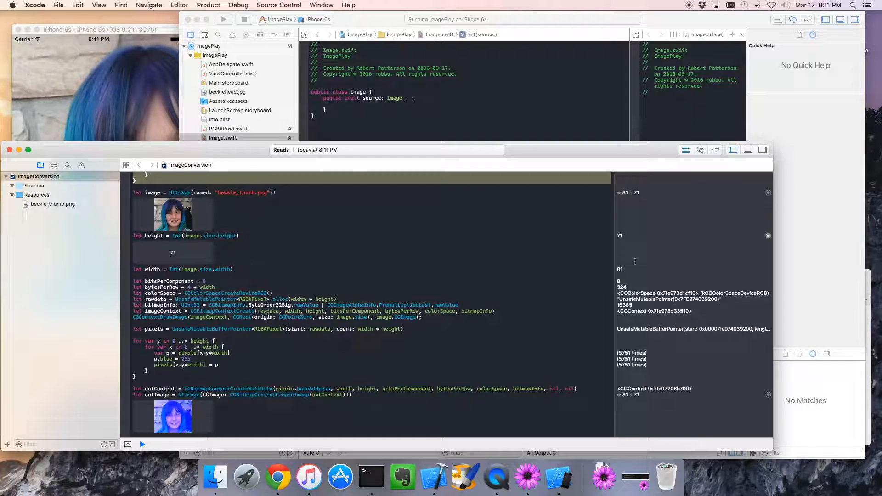
# - Copy the height, width, bitmap context and pixels setup lines from the playground into the Image initializer
pyautogui.scroll(3)
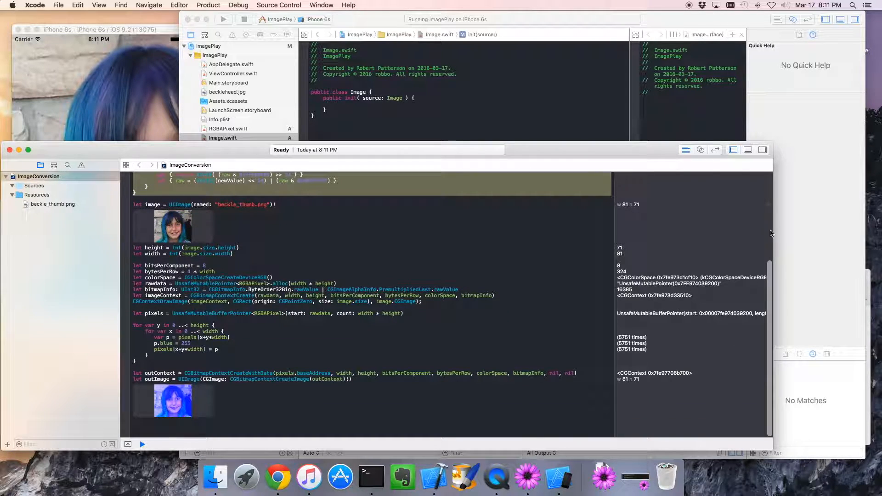
pyautogui.scroll(3)
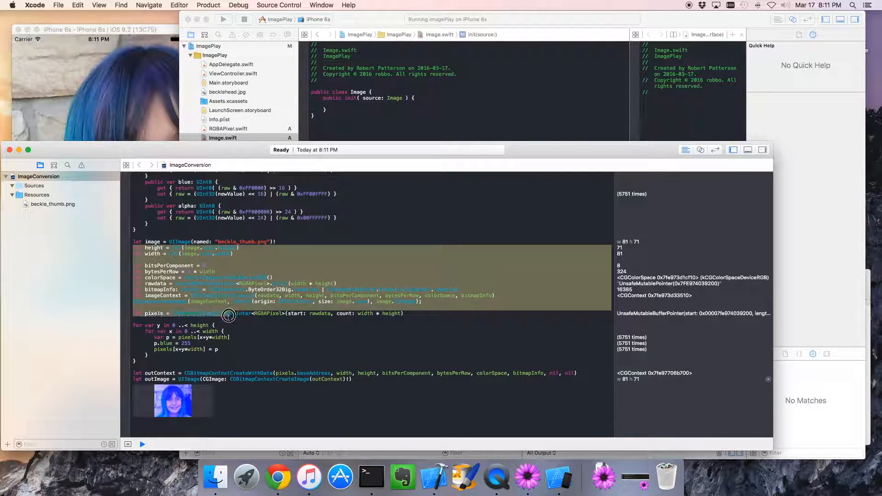
pyautogui.click(228, 315)
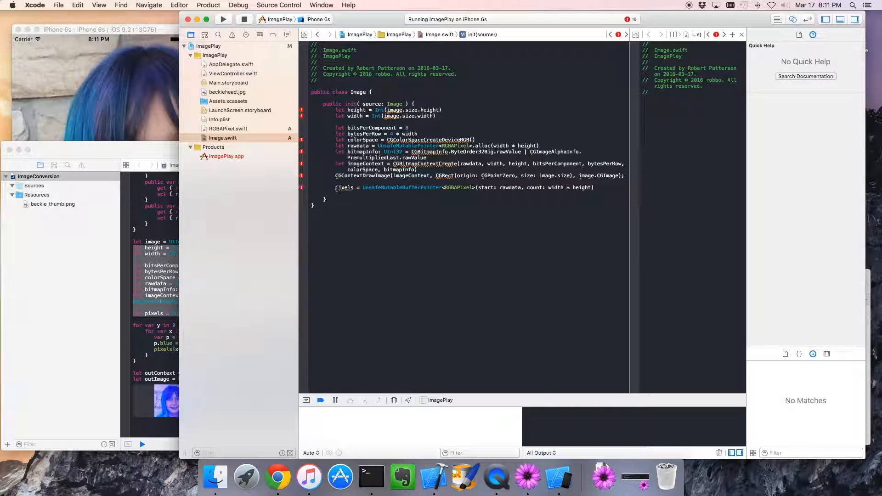
# - Import UIKit and declare pixels as an UnsafeMutableBufferPointer<RGBAPixel> property of Image
pyautogui.doubleClick(475, 187)
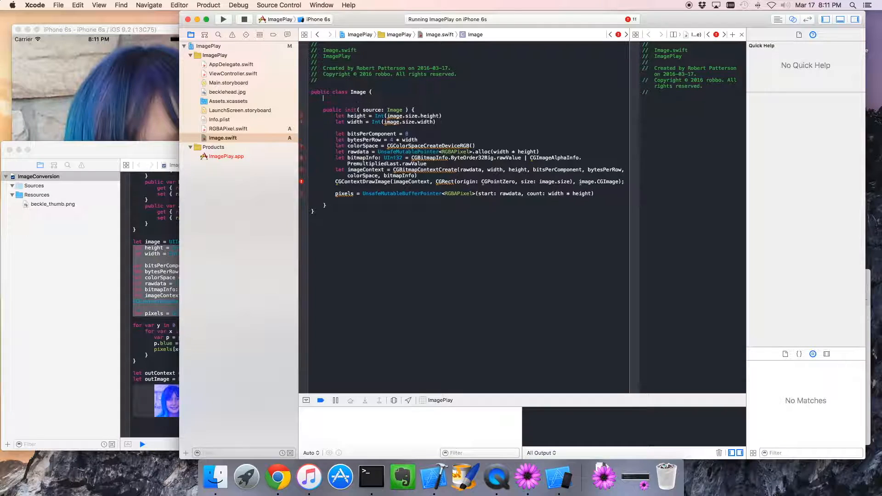
pyautogui.write('pixels = UnsafeMutableBufferPointer<RGBAPixel>')
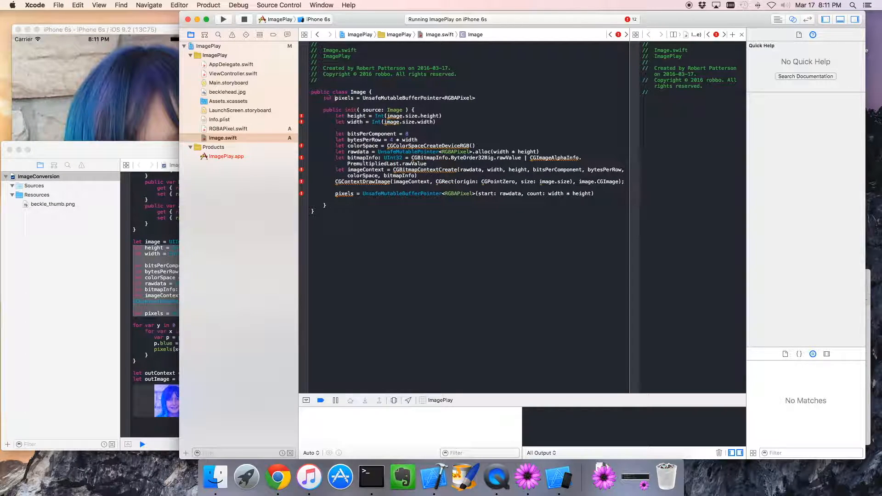
pyautogui.click(344, 97)
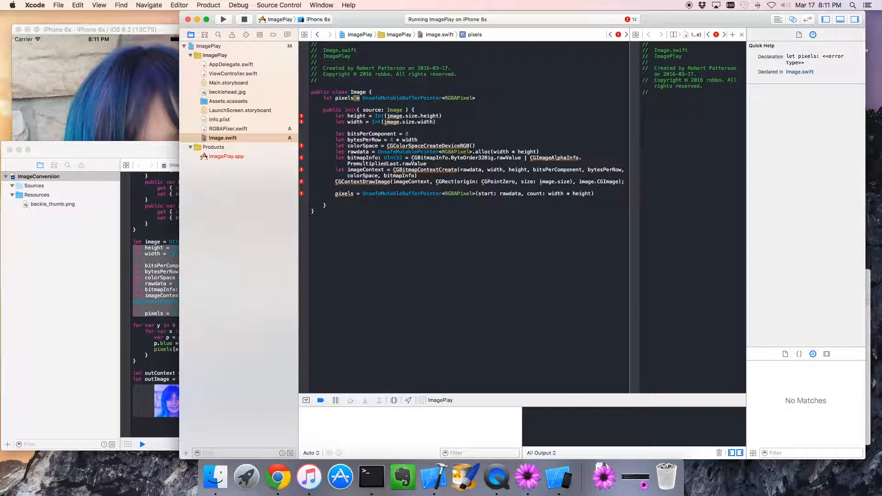
pyautogui.click(472, 97)
pyautogui.write('import UIKit')
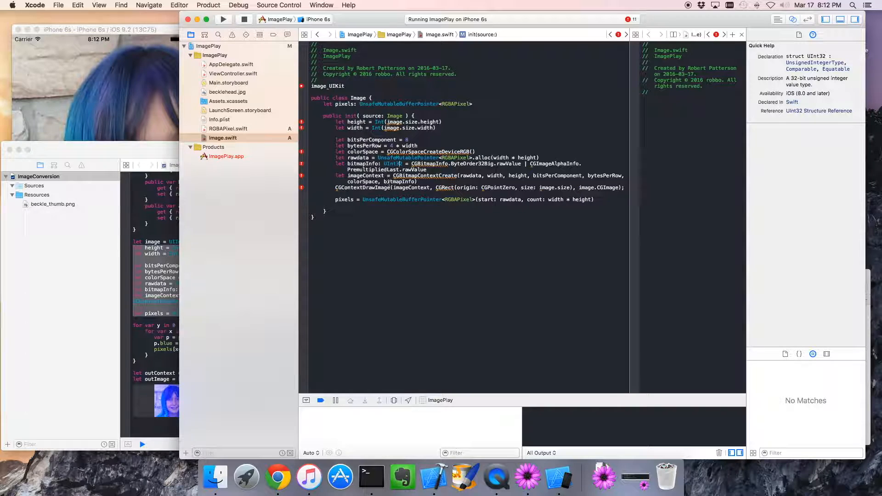
pyautogui.click(335, 86)
pyautogui.write('port ')
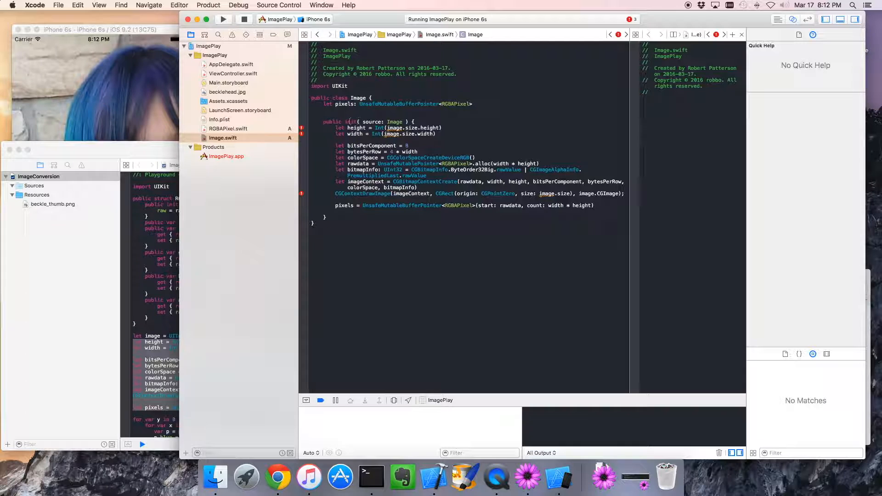
# - Add height and width properties and make the initializer take image: UIImage and assign them
pyautogui.click(349, 121)
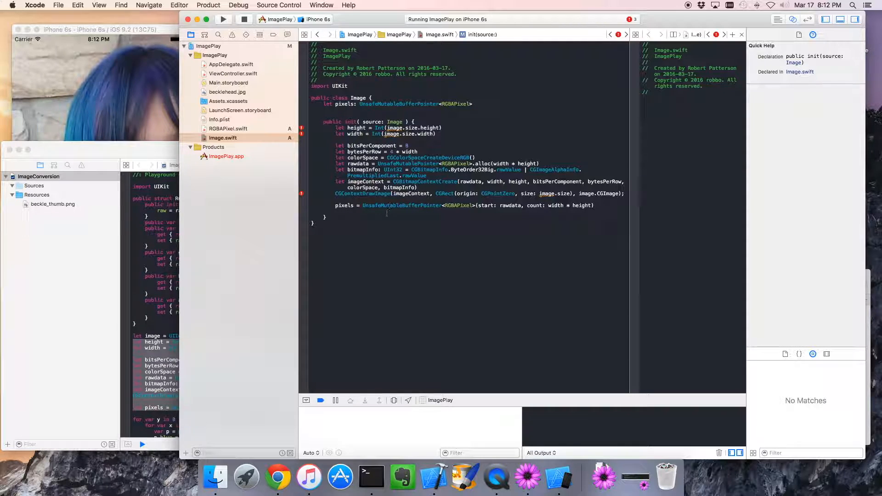
pyautogui.click(342, 220)
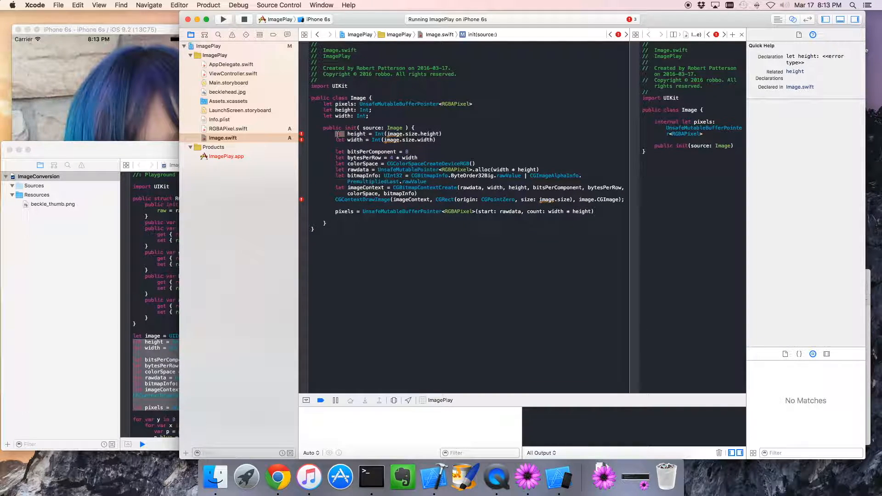
pyautogui.click(357, 134)
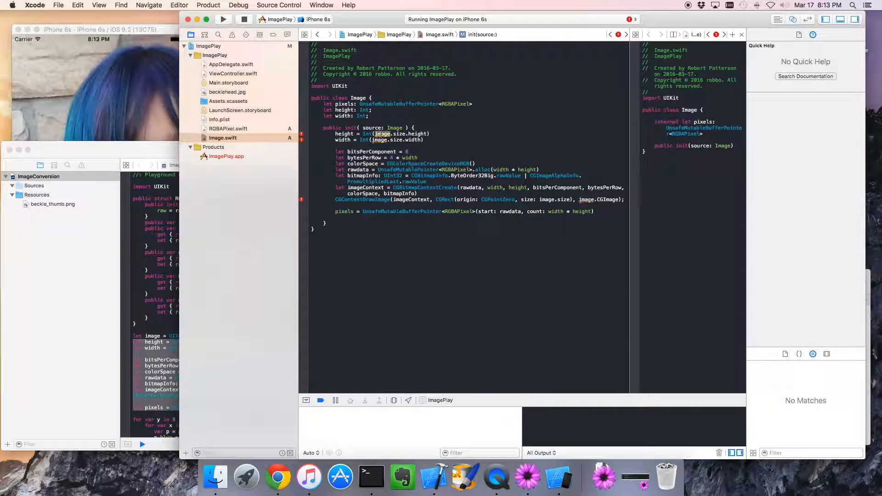
pyautogui.doubleClick(373, 128)
pyautogui.write('imag')
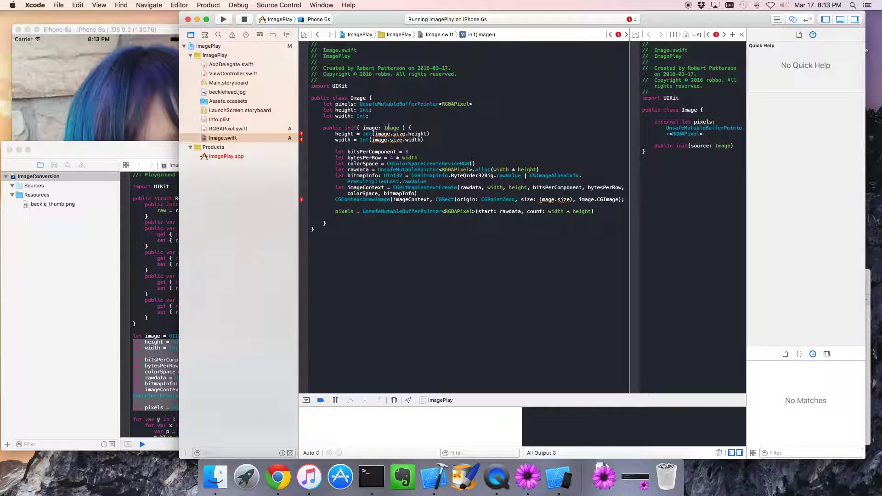
pyautogui.click(391, 127)
pyautogui.write('UI')
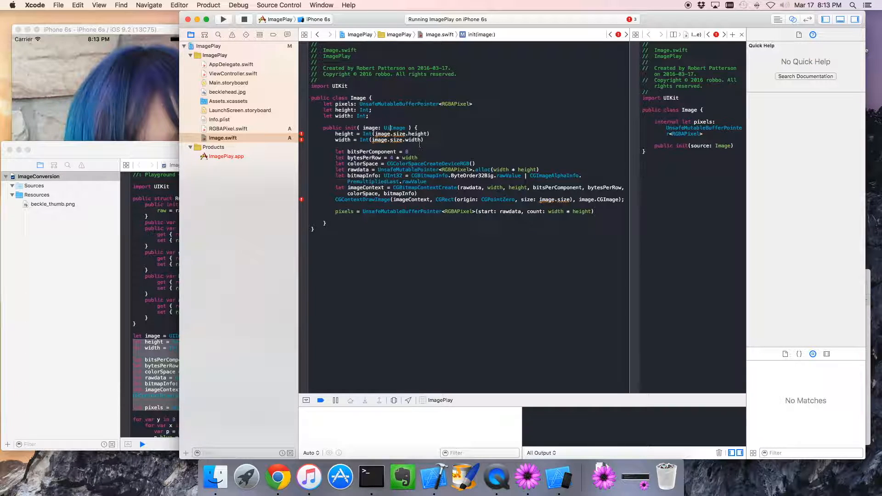
pyautogui.click(394, 129)
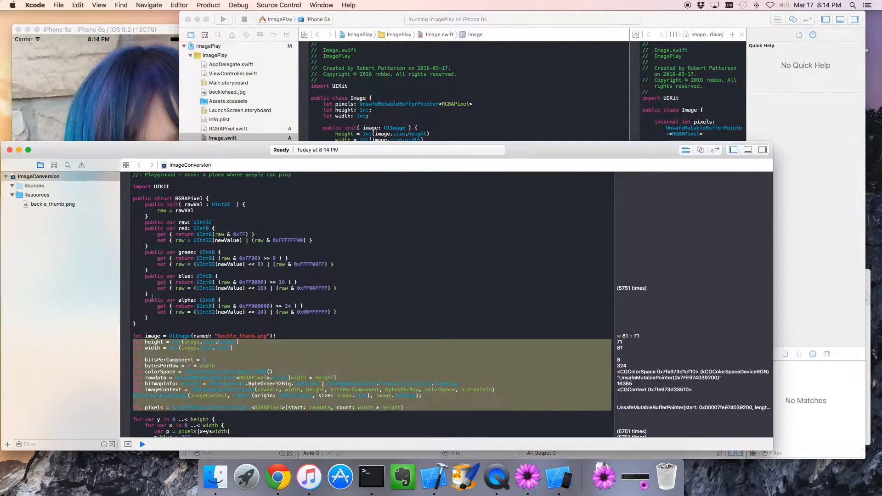
# - Review the playground's outContext and outImage lines and return to the Image.swift editor
pyautogui.scroll(-3)
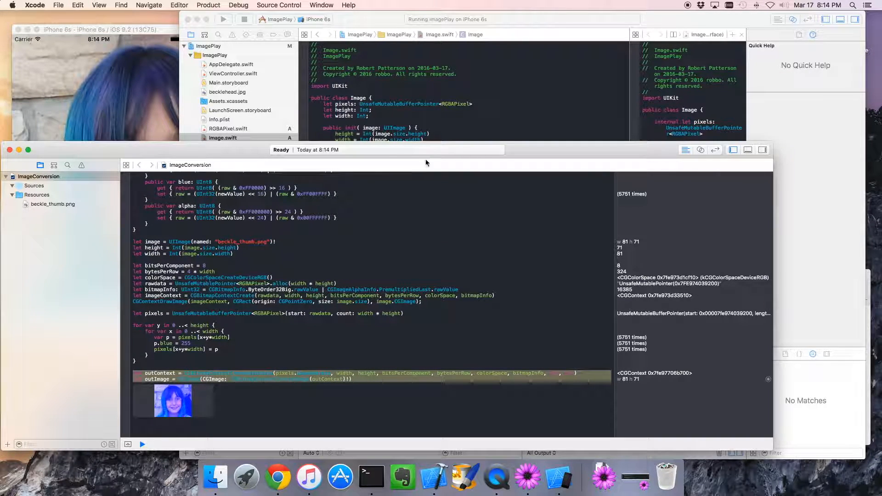
pyautogui.click(223, 19)
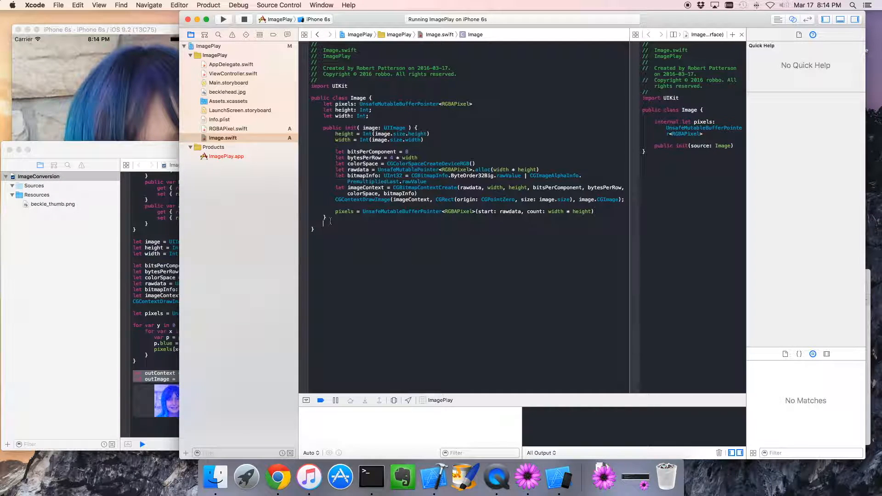
# - Add a public func toUIImage() -> UIImage method to Image that builds a UIImage from the pixel buffer
pyautogui.write('public')
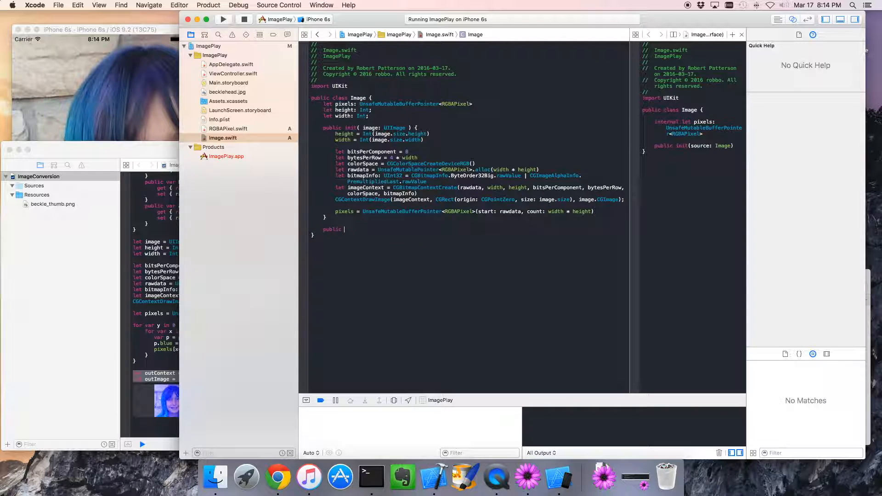
pyautogui.write('t')
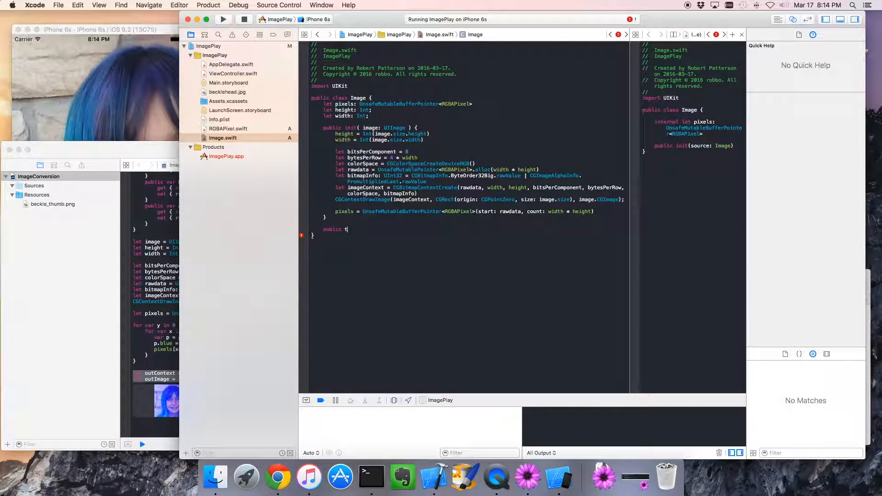
pyautogui.write('oUIImage() ->')
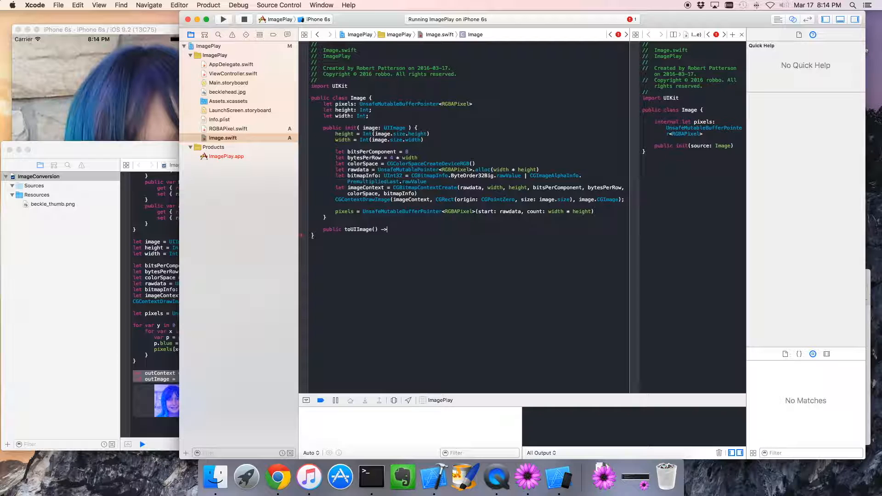
pyautogui.write('UIIm')
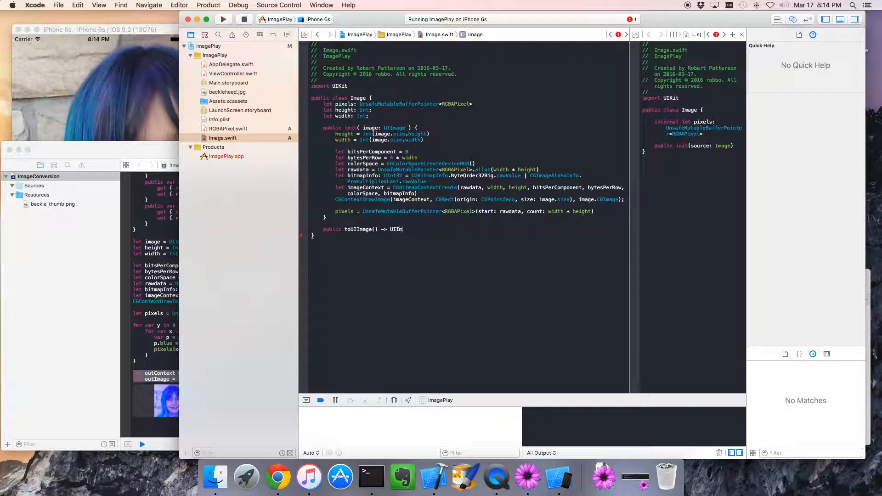
pyautogui.write('age {')
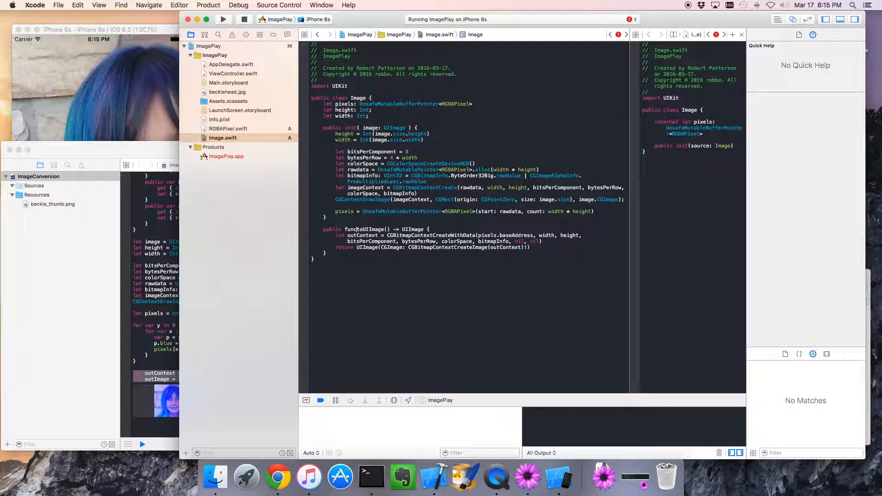
pyautogui.click(371, 228)
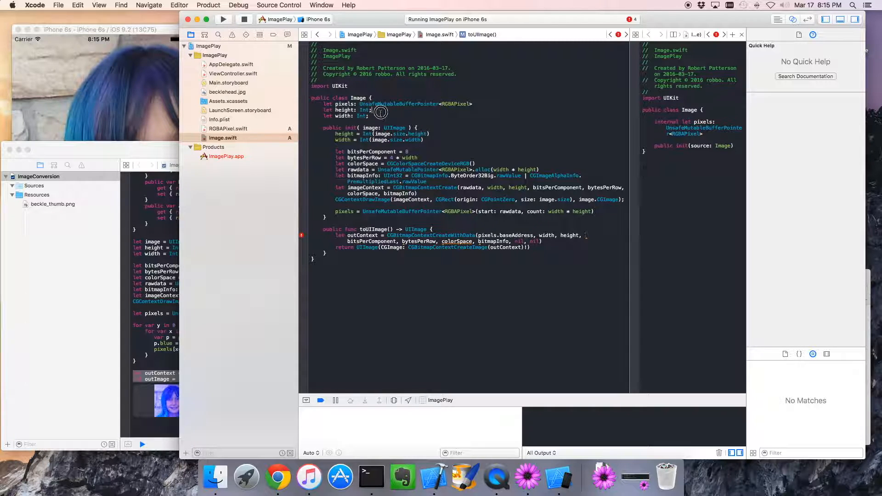
pyautogui.click(379, 112)
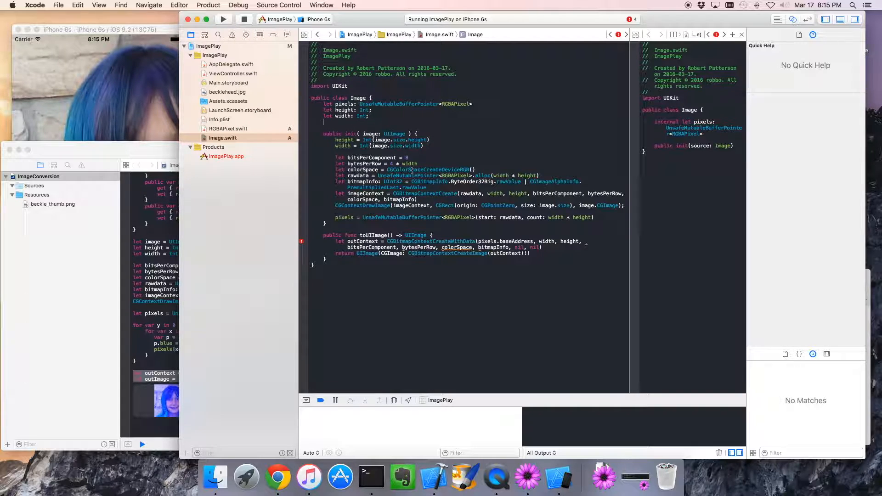
# - Move colorSpace, bitmapInfo, bitsPerComponent and bytesPerRow: Int into class properties, assigning bytesPerRow in init
pyautogui.click(410, 169)
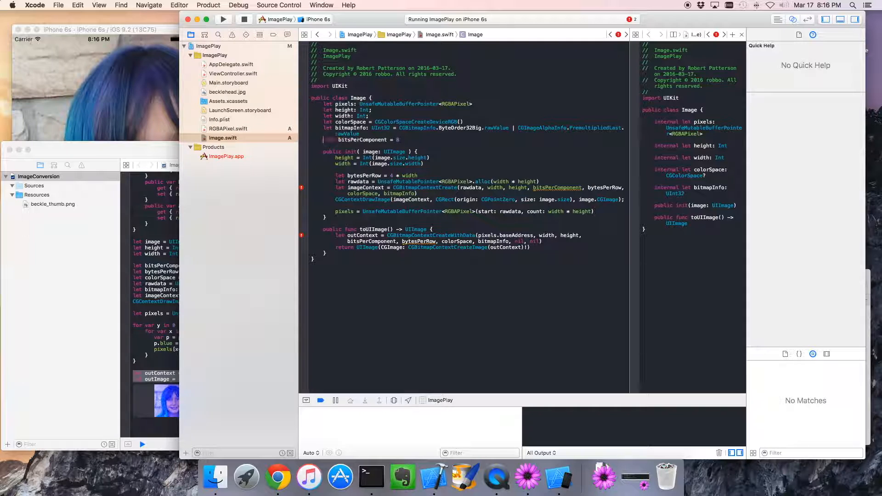
pyautogui.click(365, 140)
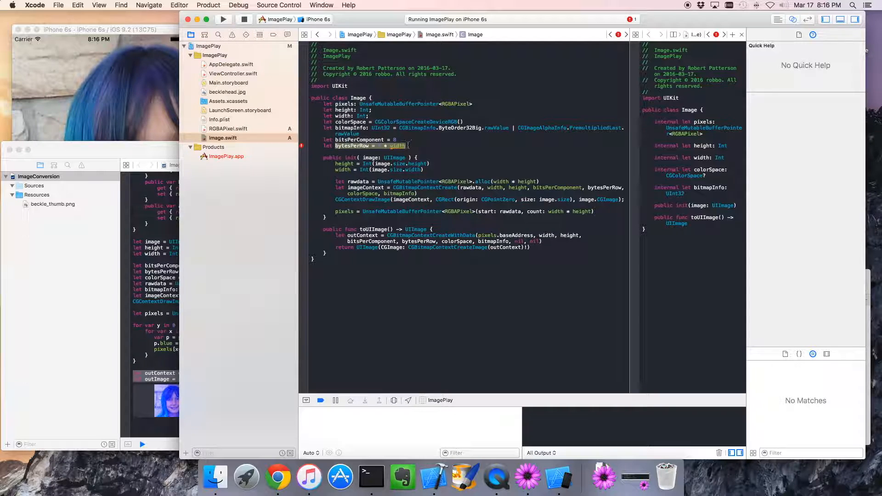
pyautogui.click(349, 146)
pyautogui.write(':')
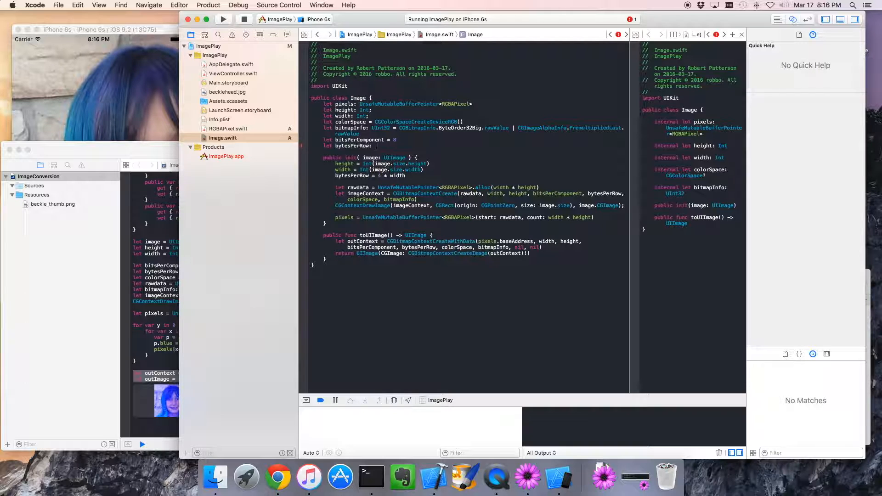
pyautogui.click(364, 115)
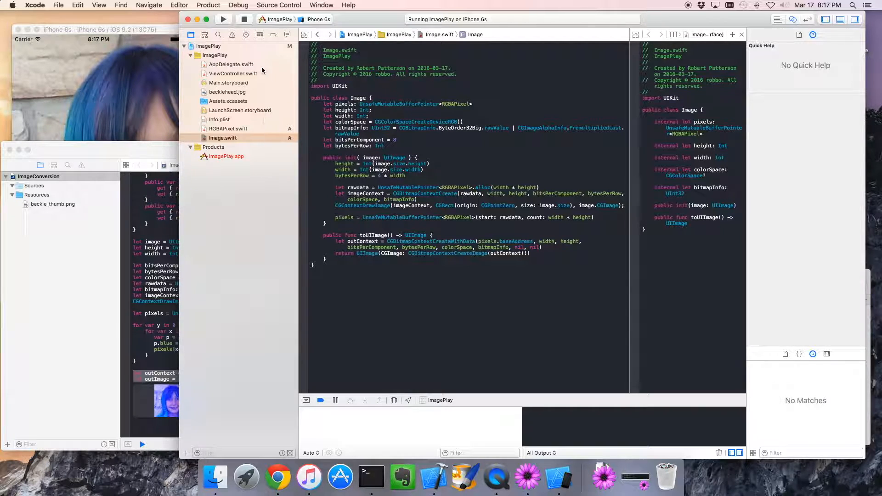
# - Open ViewController.swift and check the RGBAPixel and Image sources before editing viewDidLoad
pyautogui.click(232, 73)
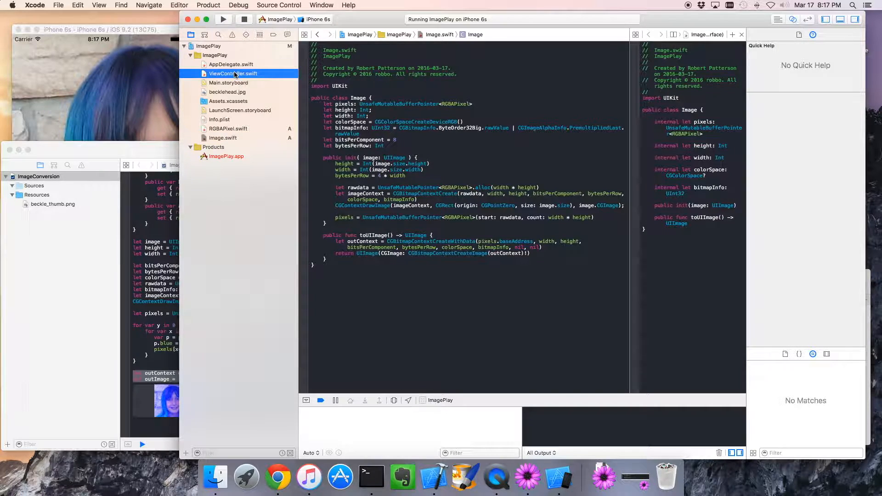
pyautogui.click(233, 73)
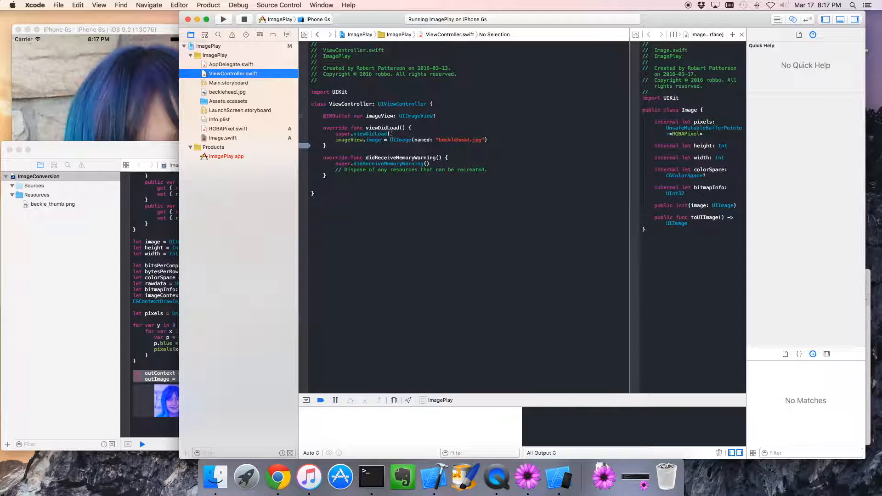
pyautogui.click(382, 140)
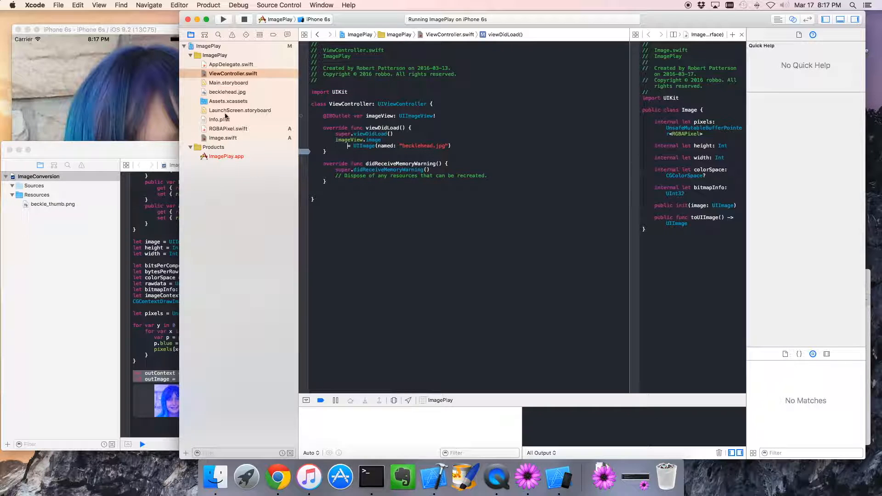
pyautogui.click(228, 129)
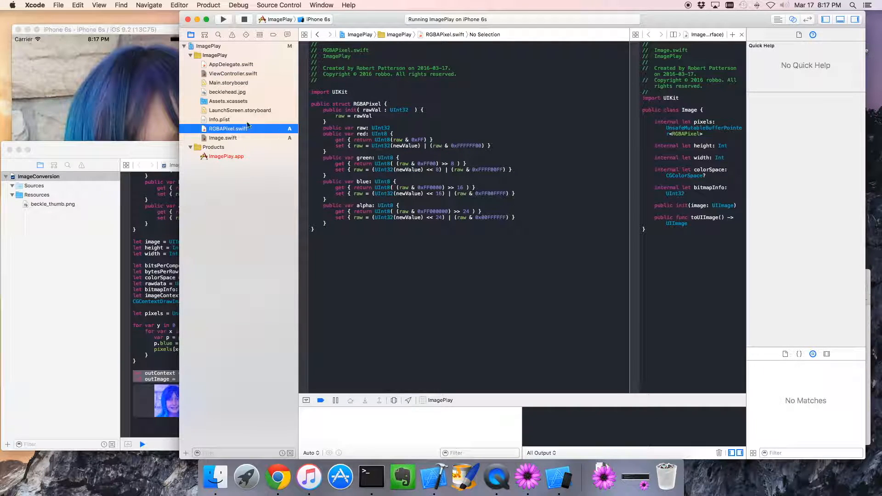
pyautogui.click(223, 137)
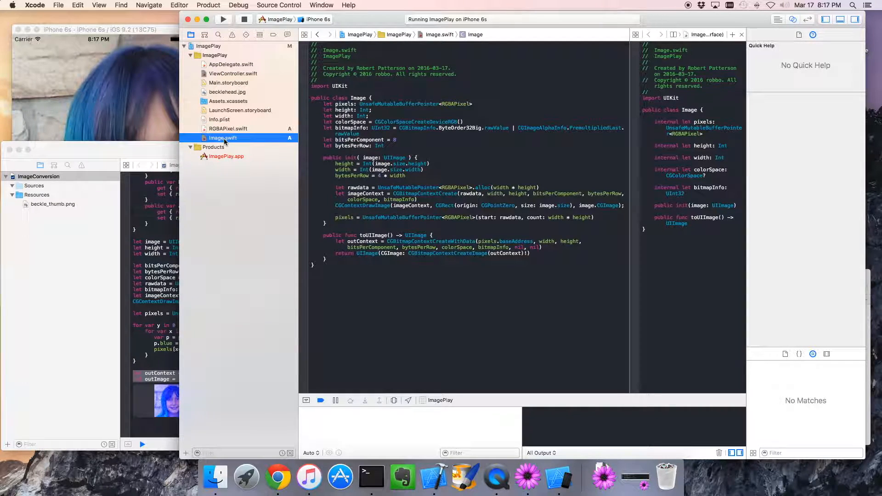
pyautogui.click(232, 74)
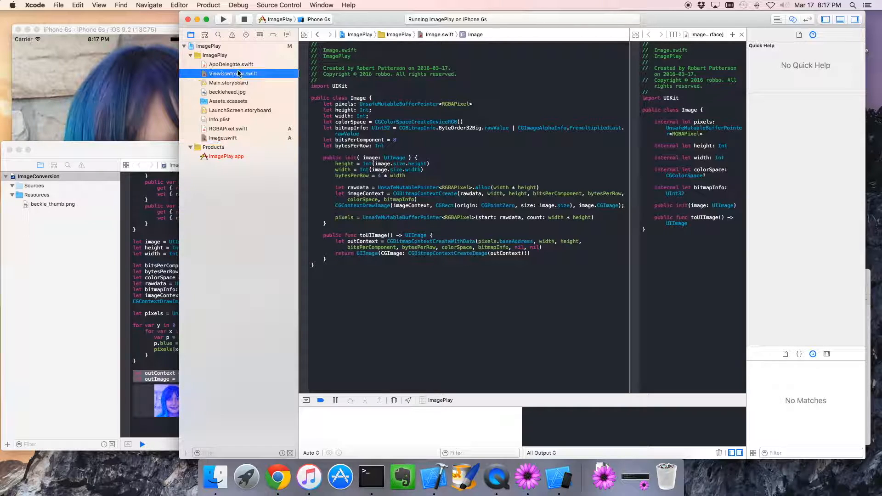
pyautogui.click(232, 74)
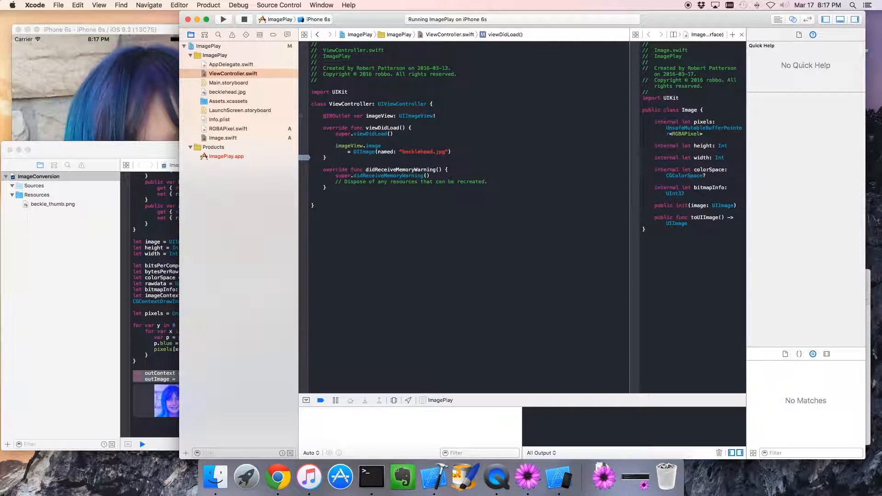
# - In viewDidLoad create let image = Image(image: UIImage(named: ...)) and set imageView.image = image.toUIImage()
pyautogui.write('let l')
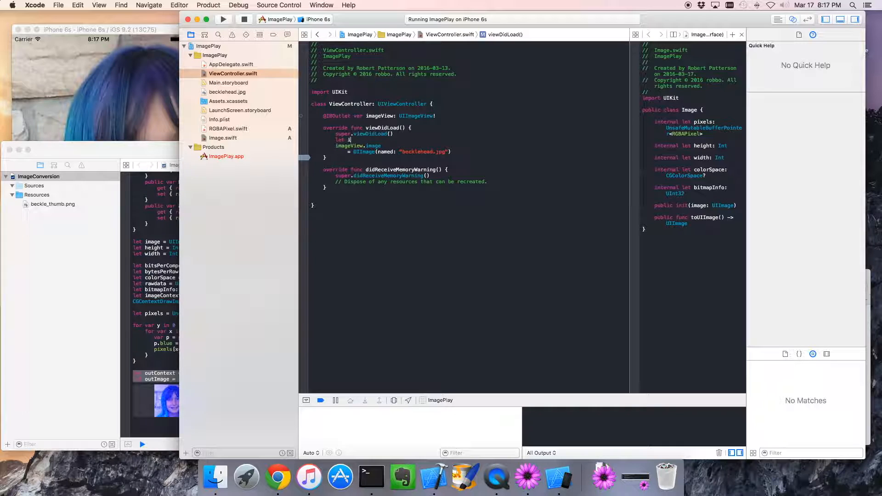
pyautogui.write('mage')
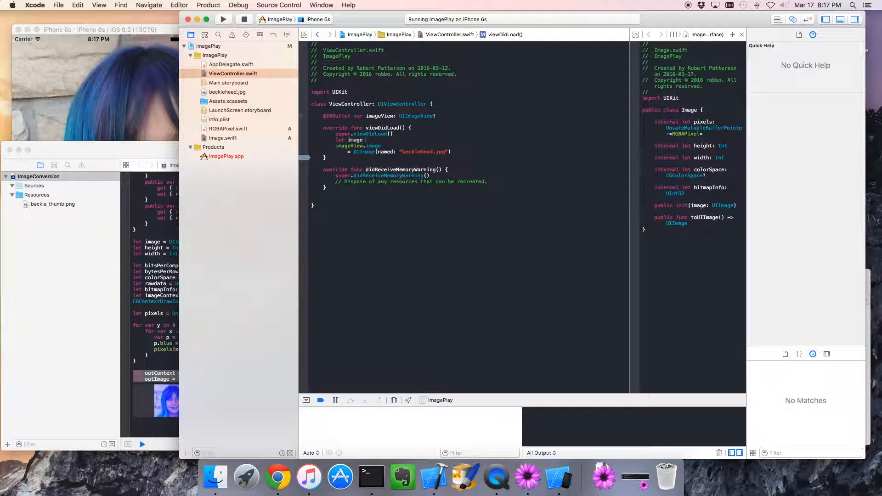
pyautogui.write('Image(image: UIImage')
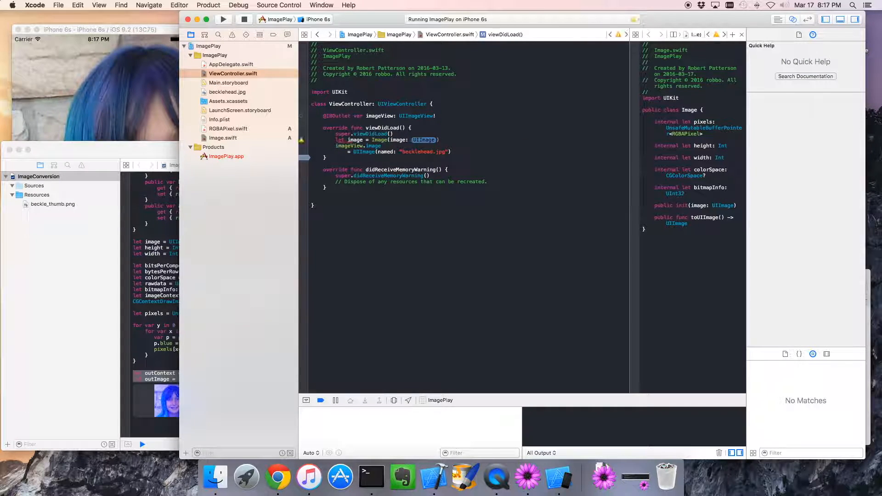
pyautogui.click(447, 155)
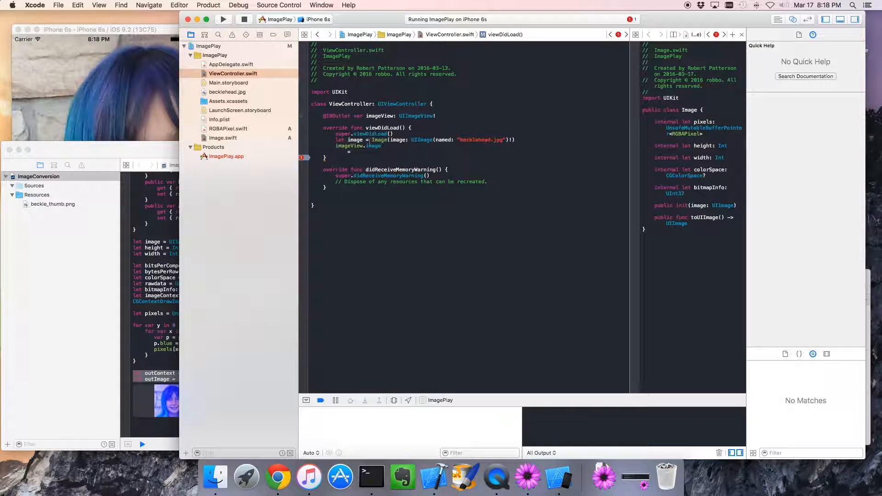
pyautogui.click(355, 140)
pyautogui.write(' =')
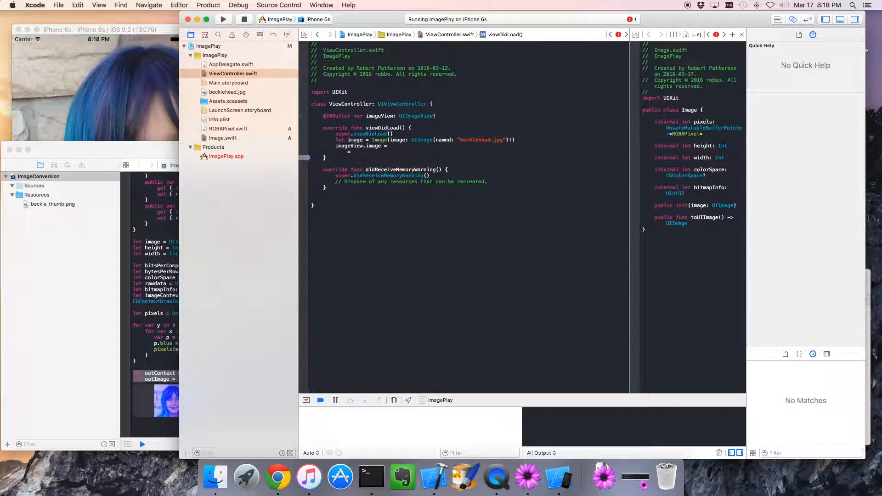
pyautogui.write('image.')
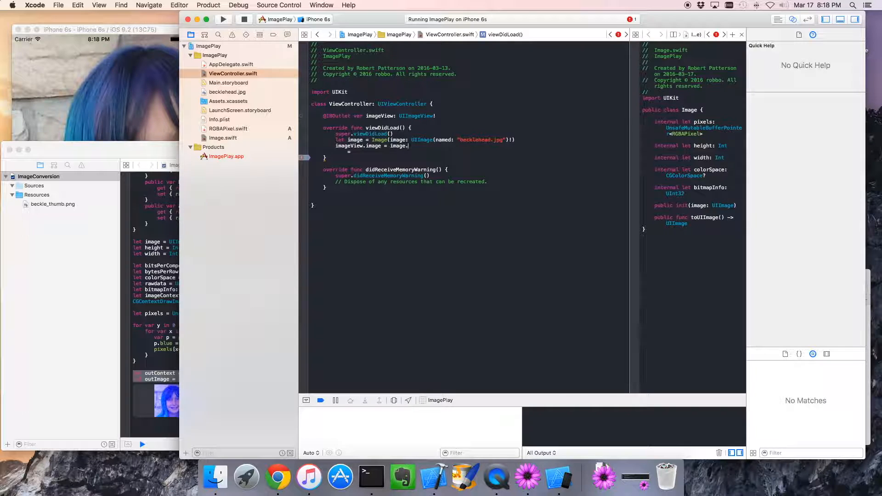
pyautogui.write('toUIImage()')
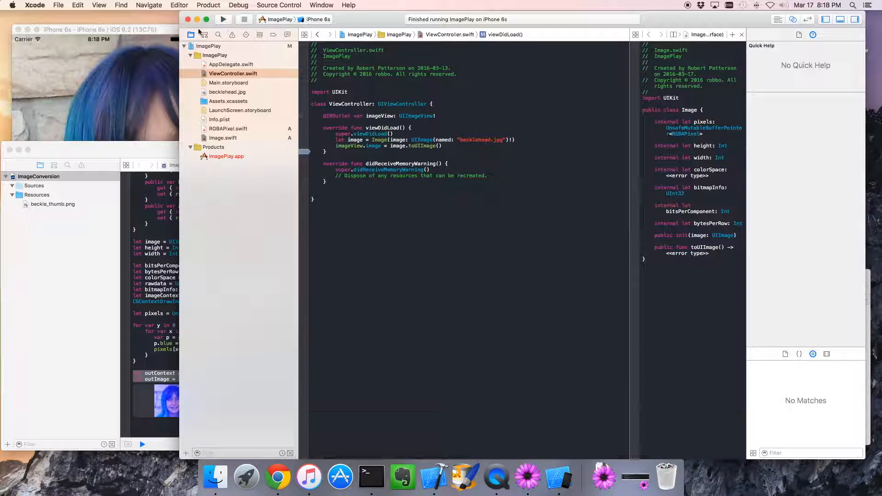
# - Stop the running app and Run ImagePlay again on the iPhone 6s simulator
pyautogui.click(244, 18)
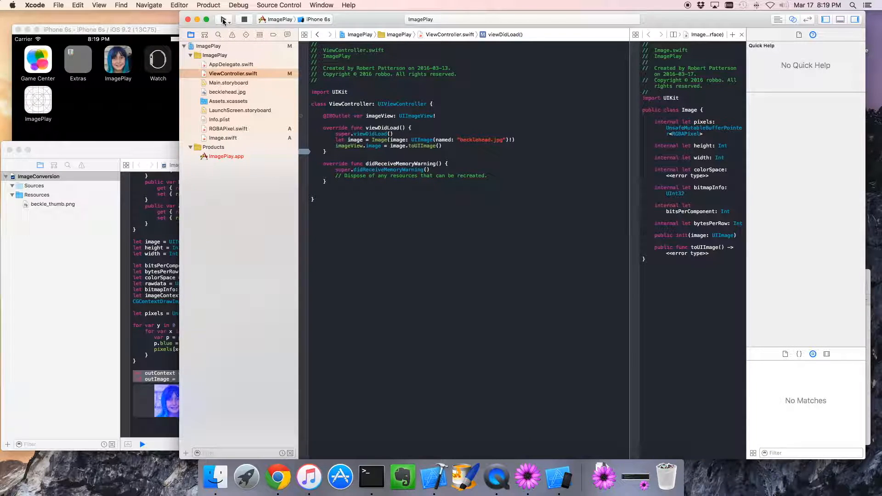
pyautogui.click(223, 18)
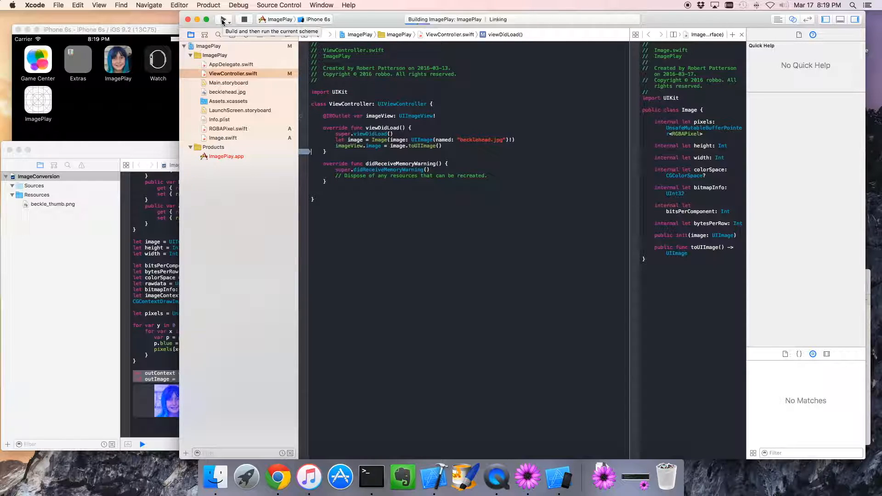
pyautogui.click(231, 20)
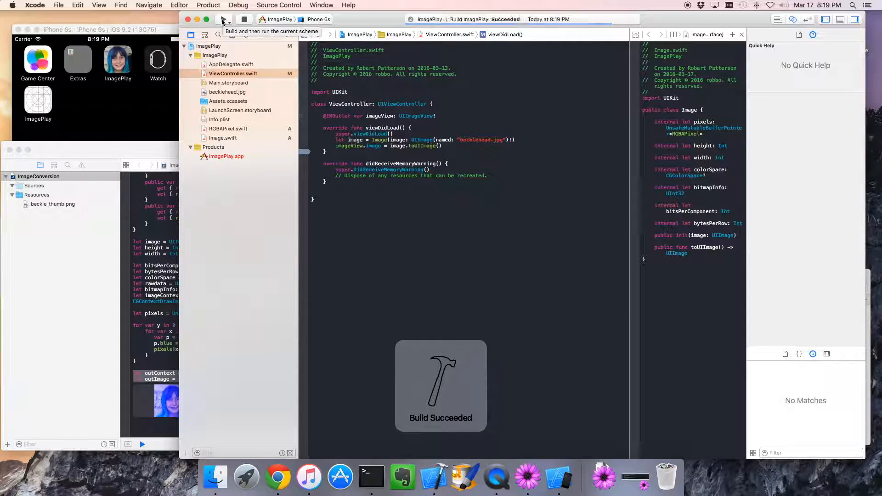
pyautogui.click(223, 20)
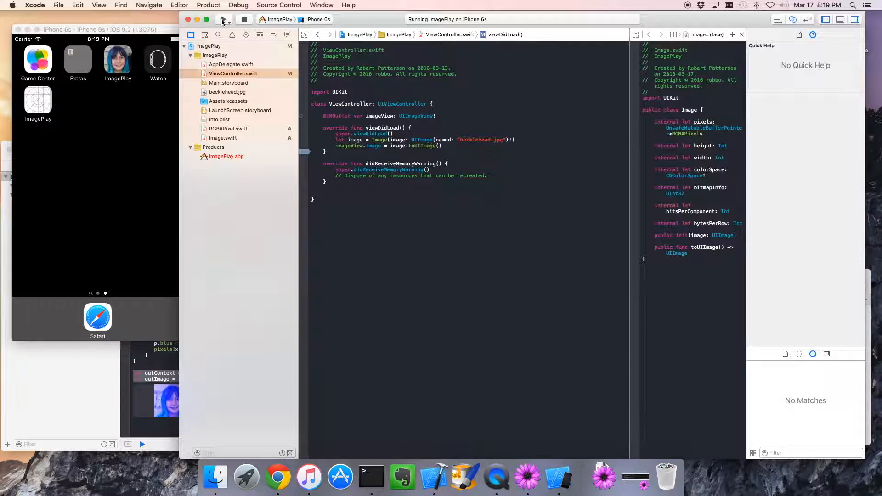